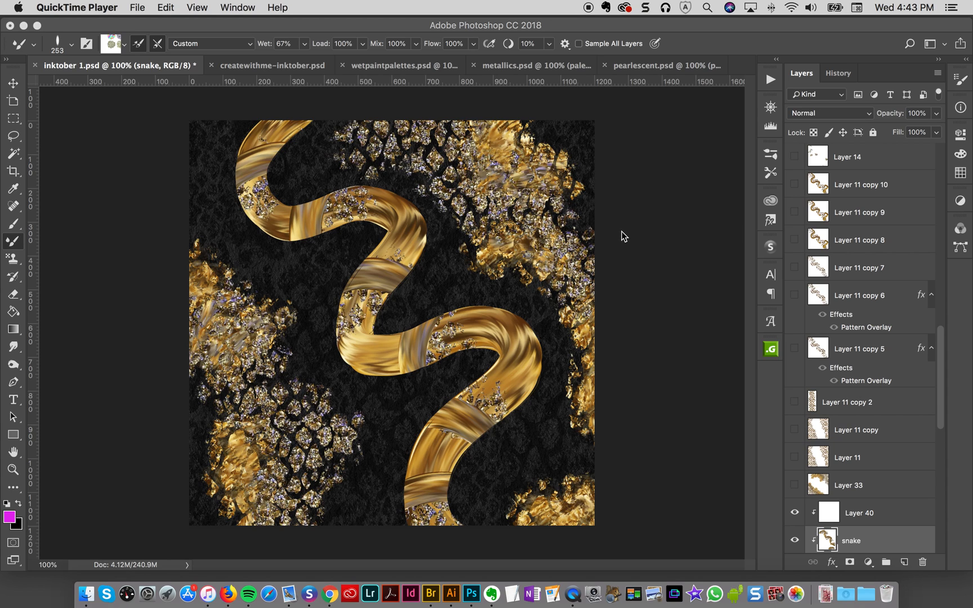
mouse_move(631, 229)
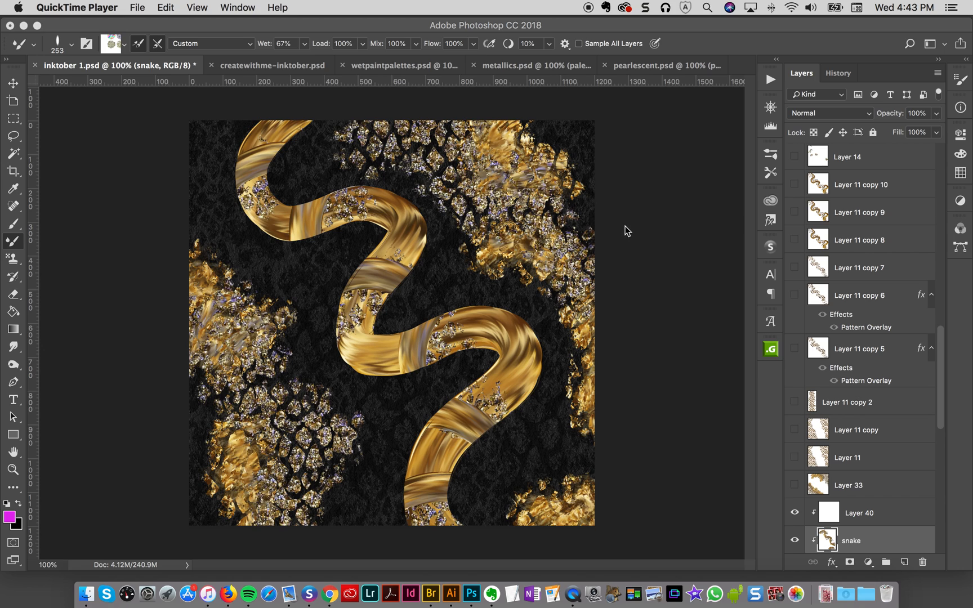
mouse_move(629, 233)
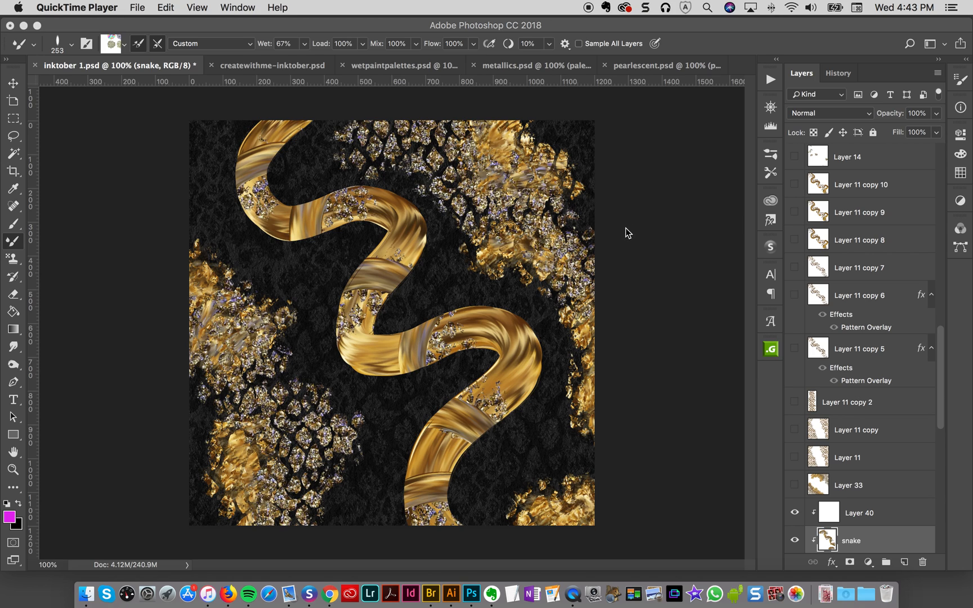
mouse_move(623, 230)
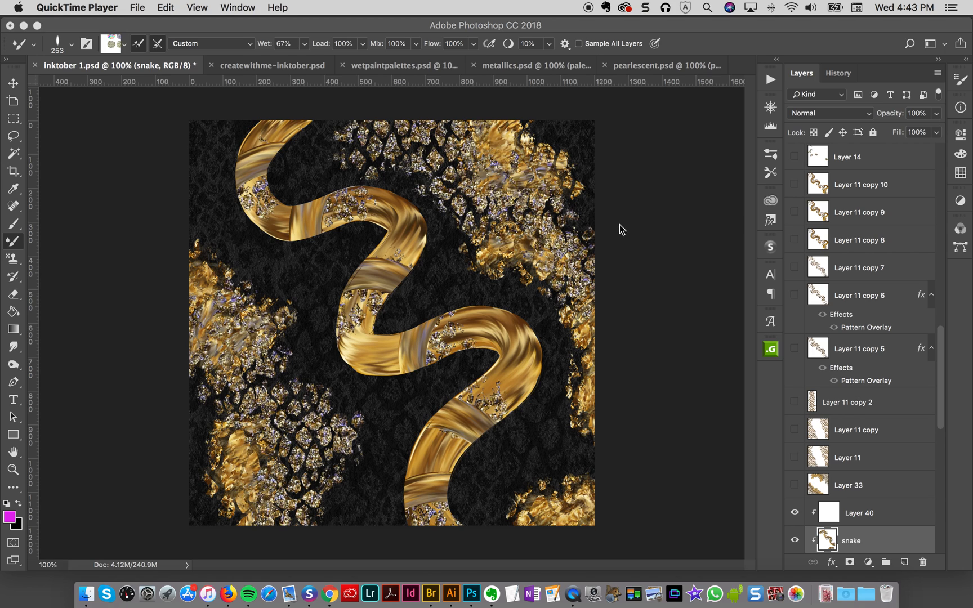
mouse_move(617, 237)
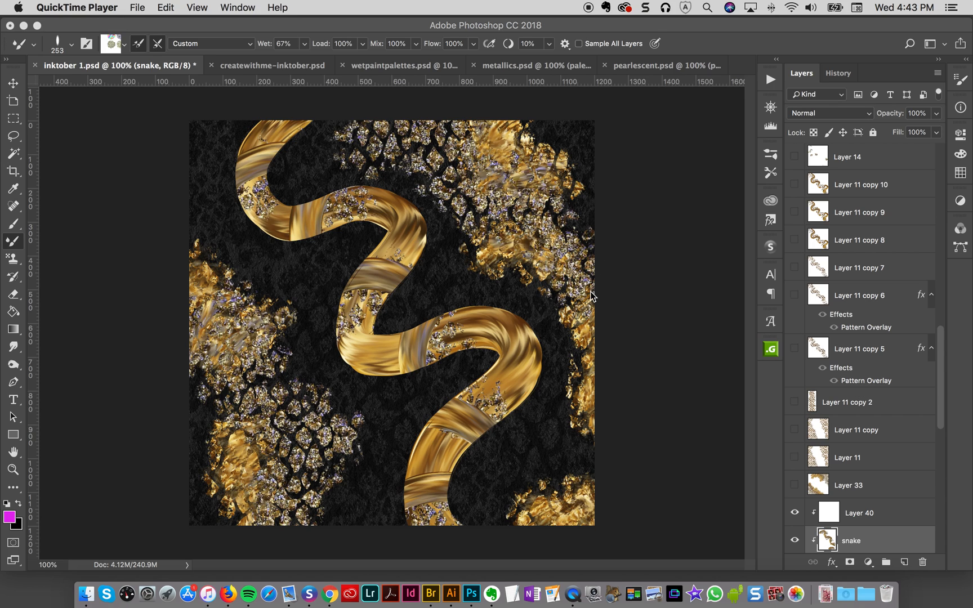
mouse_move(594, 284)
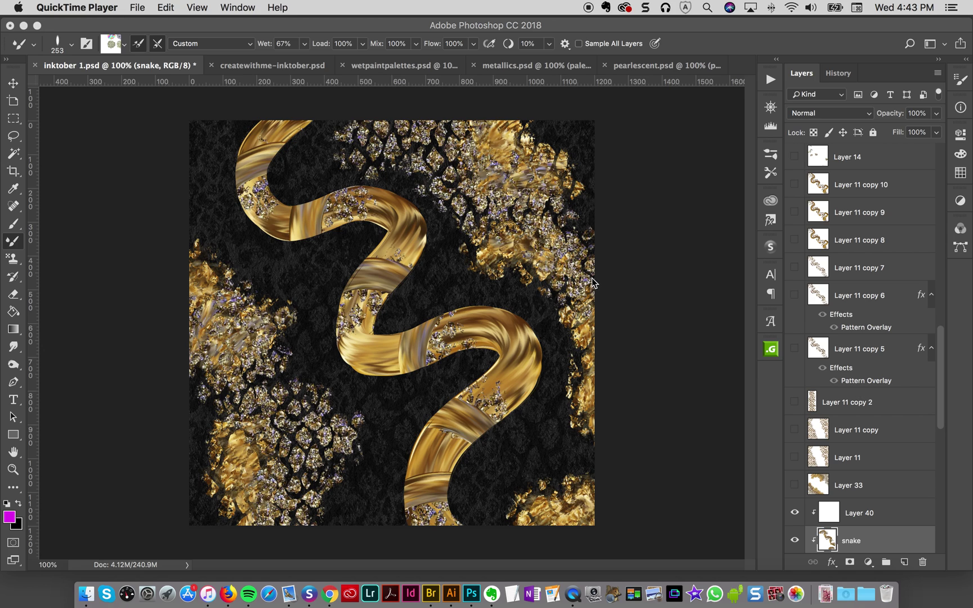
mouse_move(605, 256)
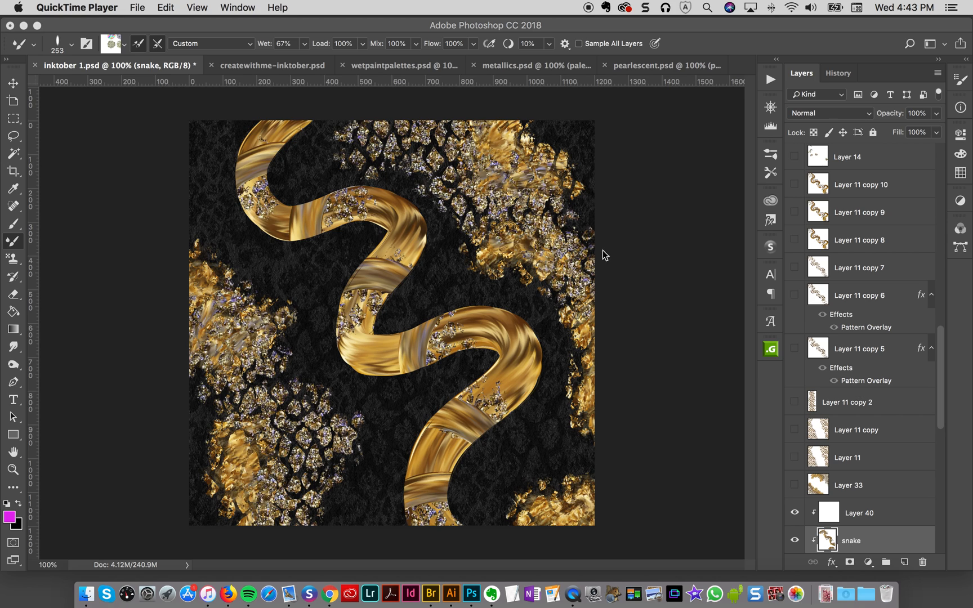
mouse_move(586, 432)
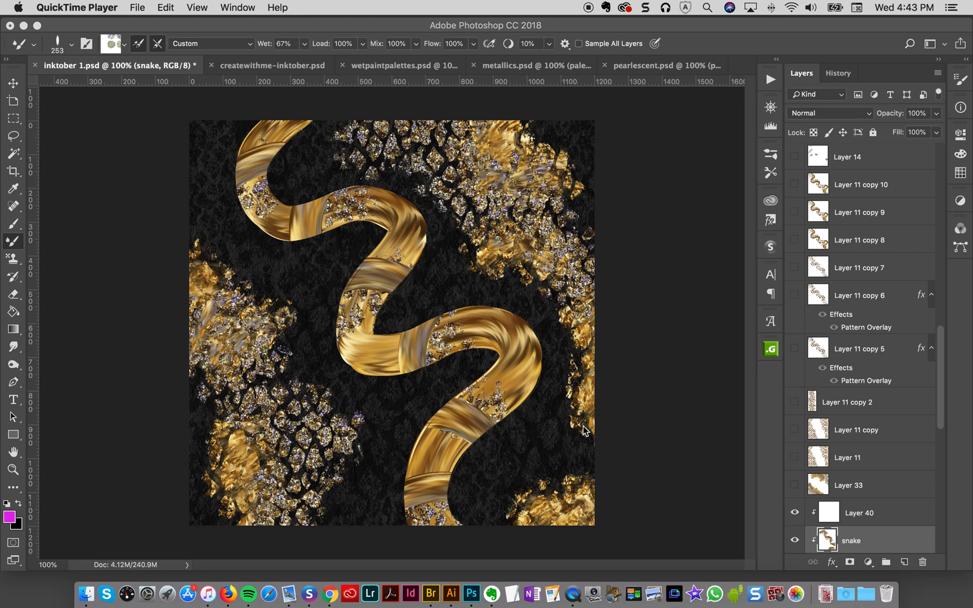
mouse_move(325, 123)
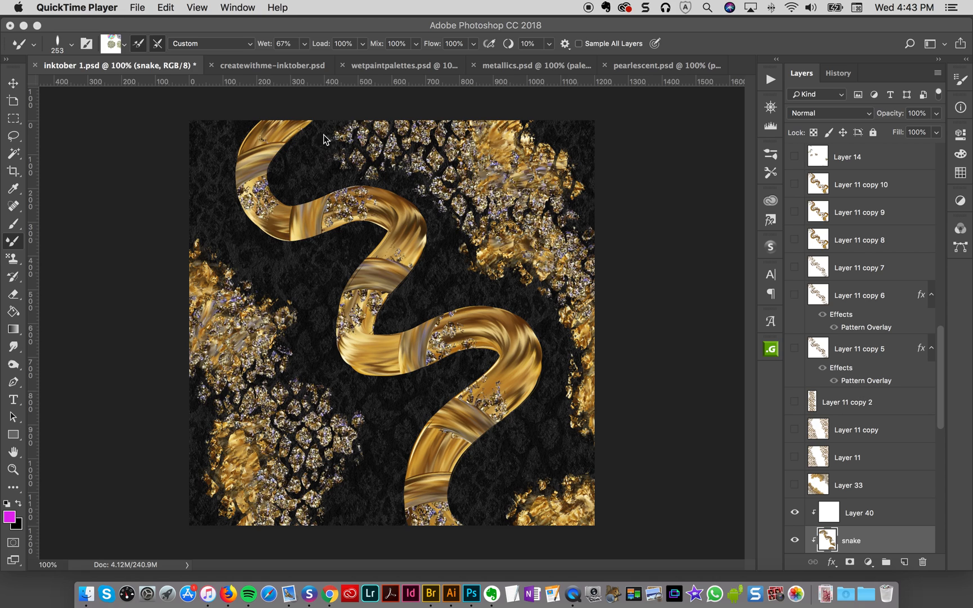
mouse_move(473, 470)
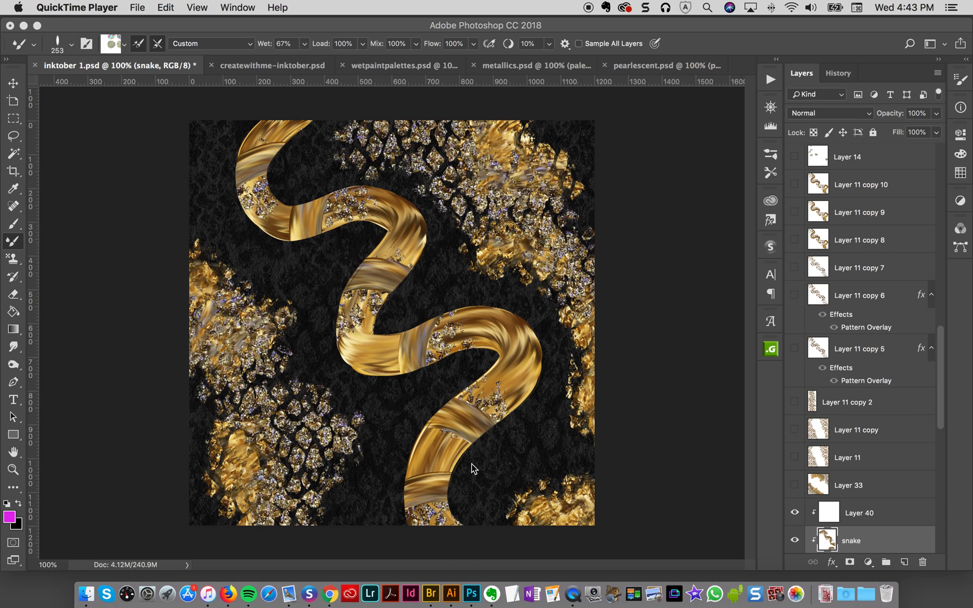
mouse_move(440, 218)
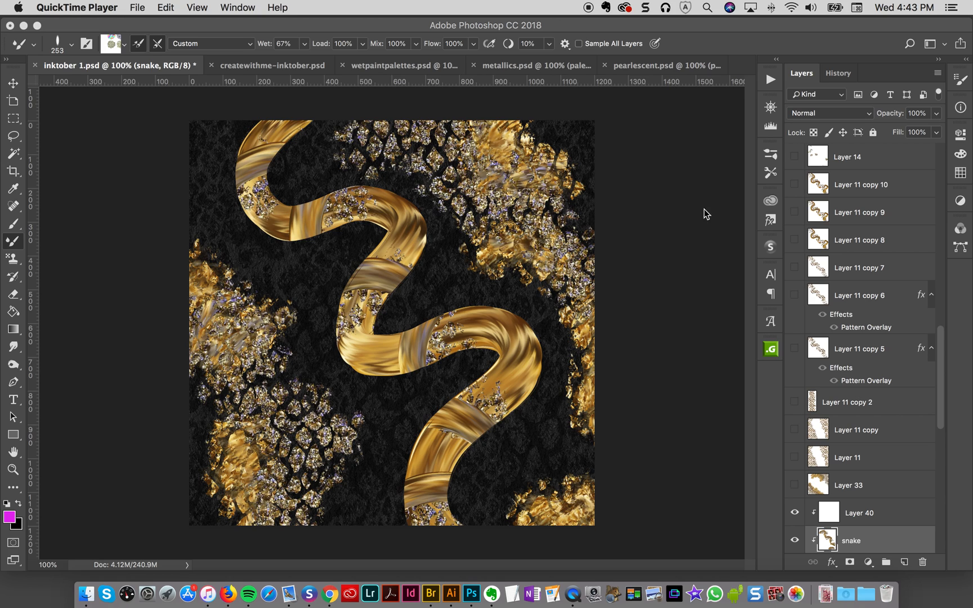
mouse_move(702, 229)
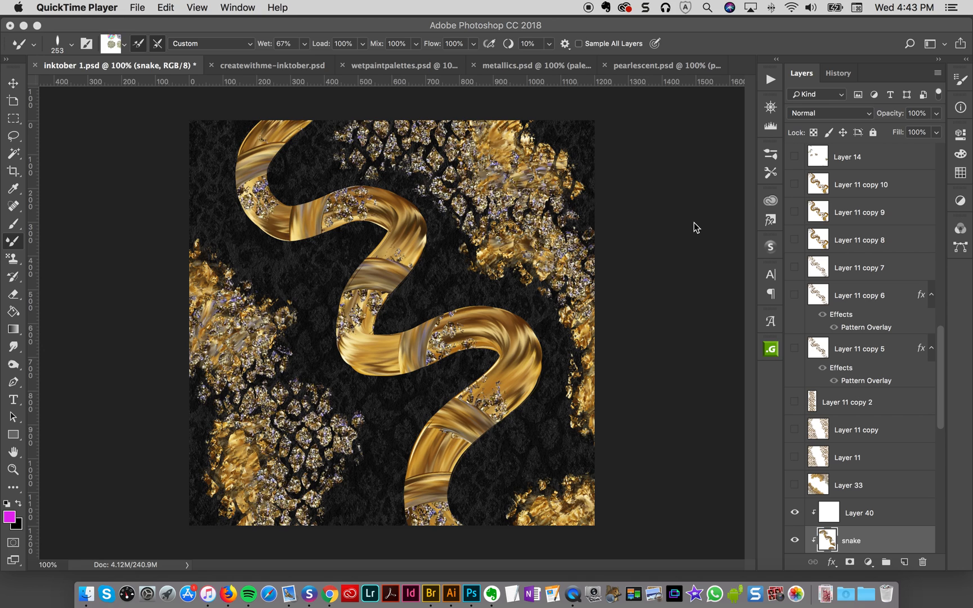
mouse_move(764, 184)
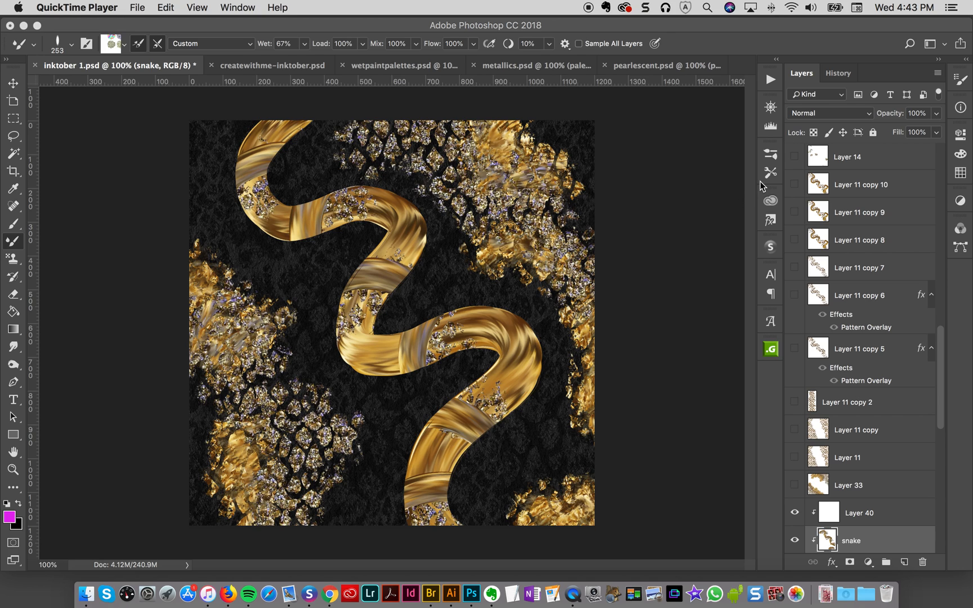
mouse_move(746, 191)
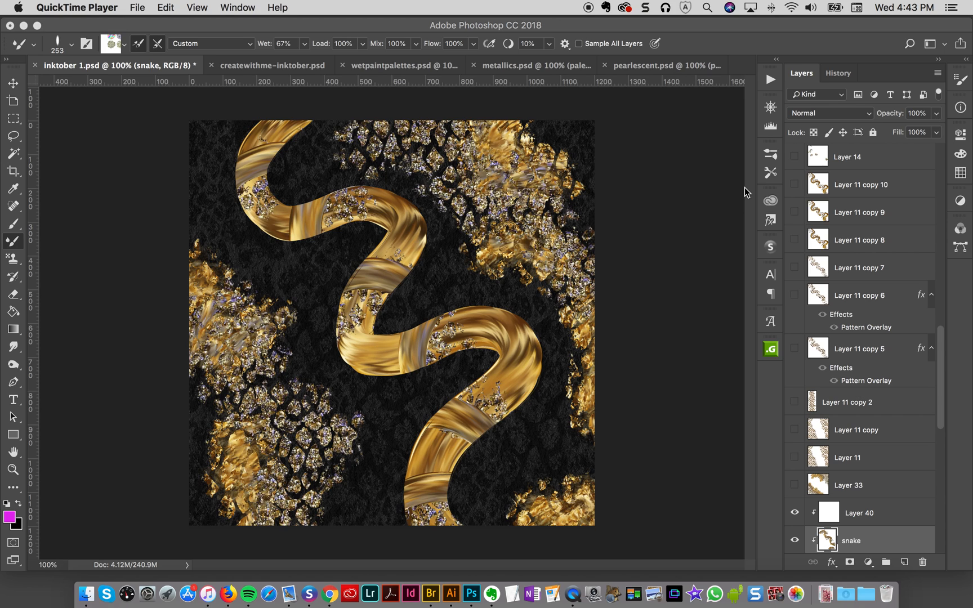
mouse_move(777, 204)
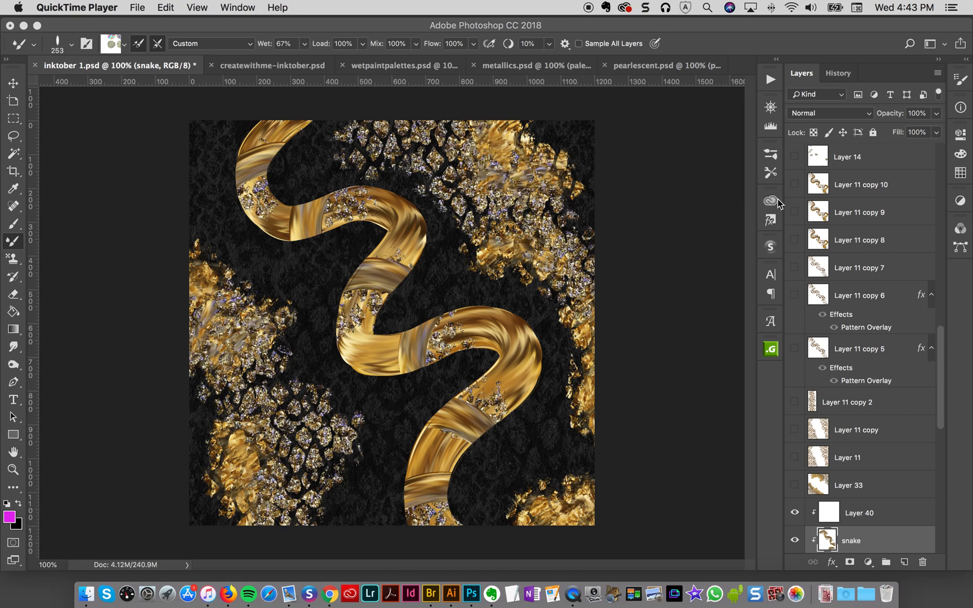
mouse_move(773, 176)
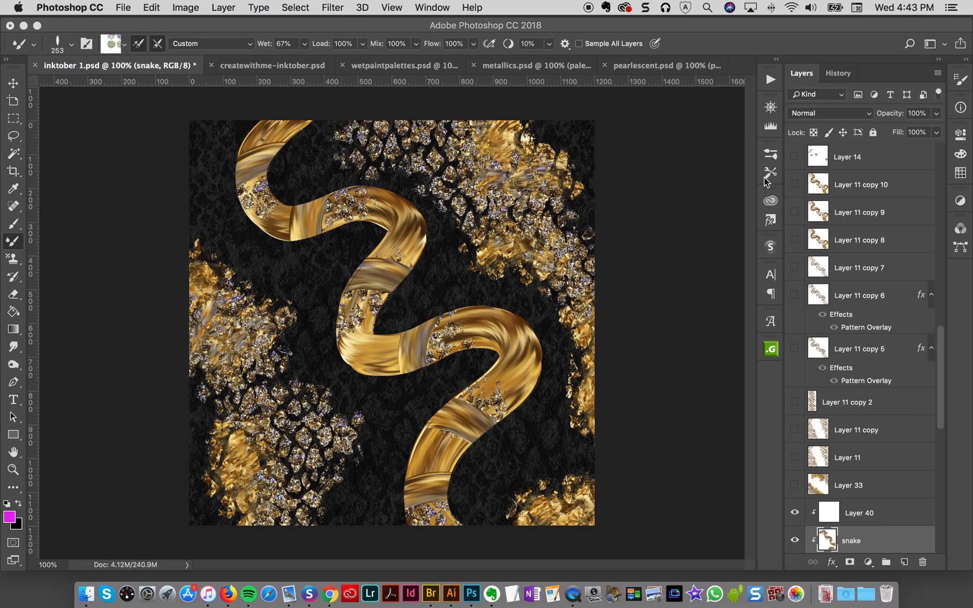
Scroll the saved tool presets list and switch to the createwithme-inktober.psd document.
left_click(770, 173)
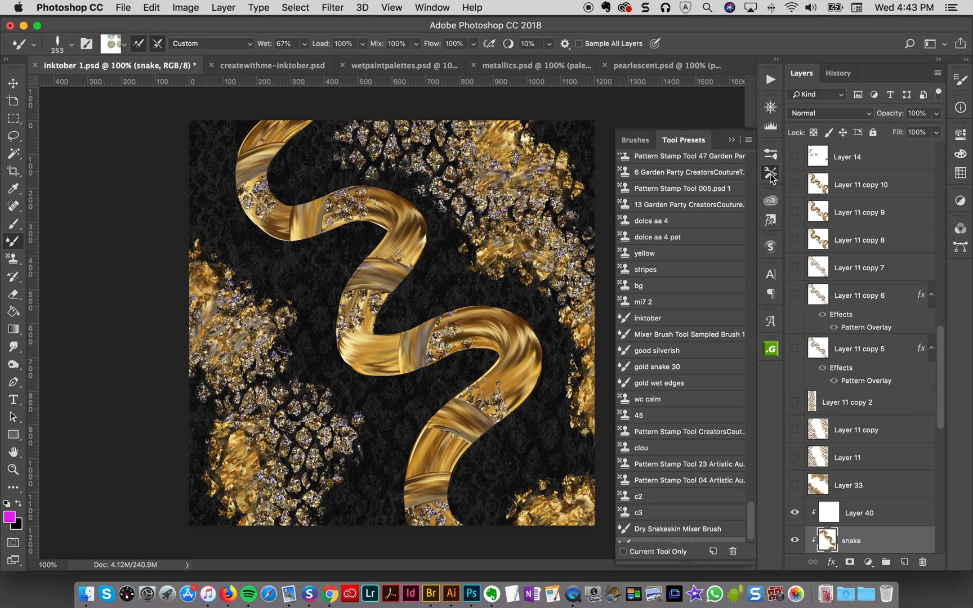
scroll("down", 3)
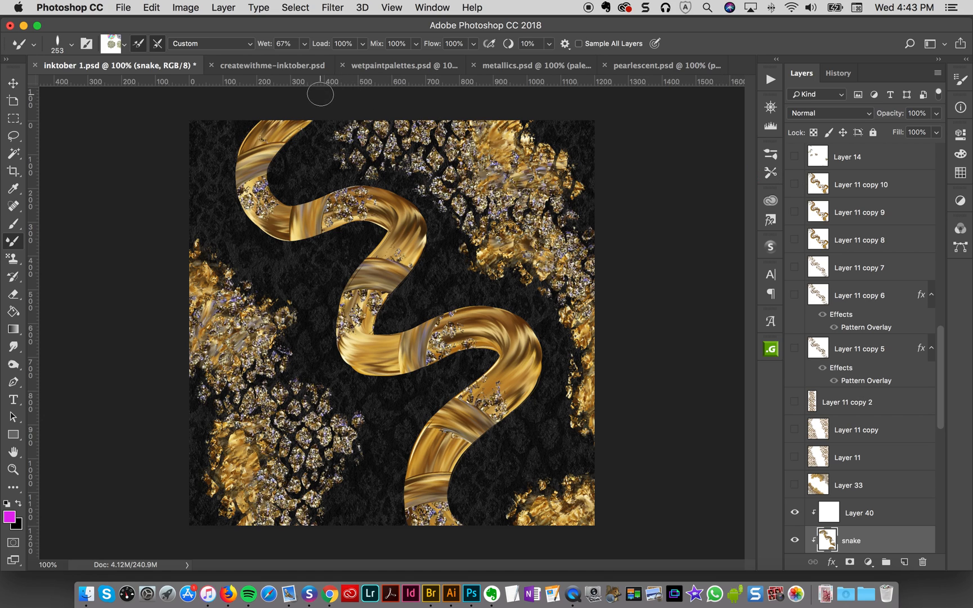
left_click(269, 65)
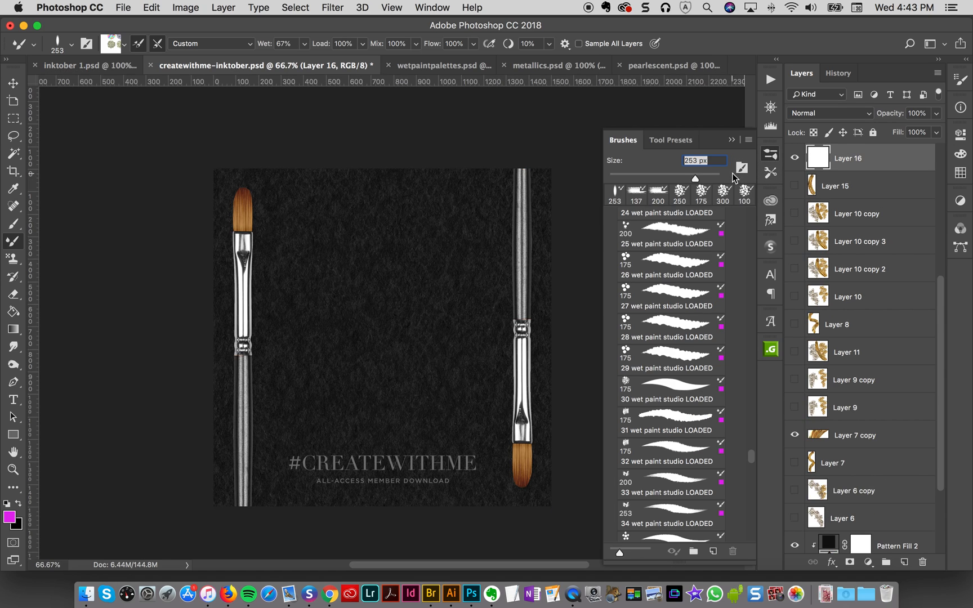
mouse_move(666, 234)
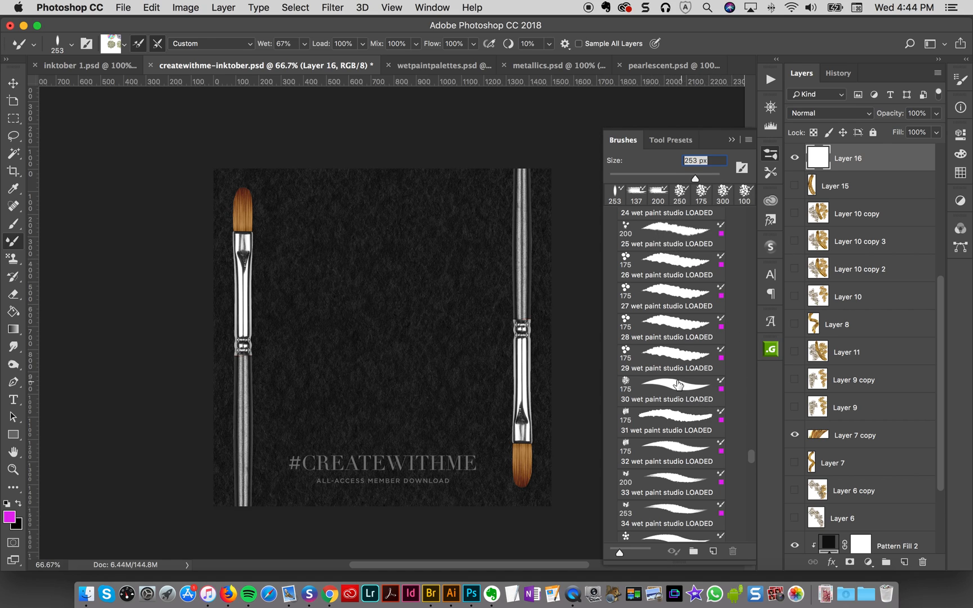
Select a snakeskin mixer brush tip and test it with a short stroke on the canvas.
left_click(672, 388)
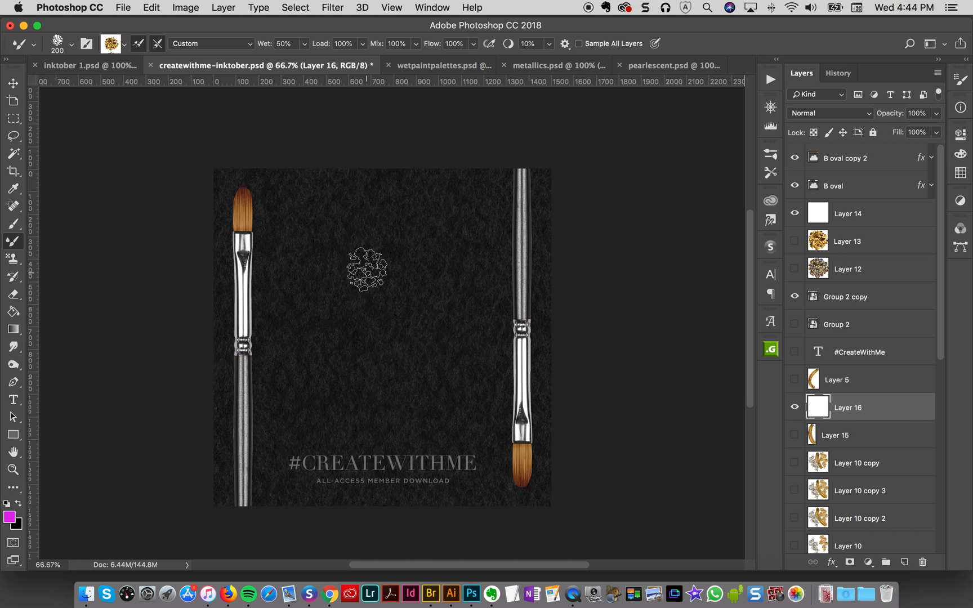
left_click_drag(367, 270, 412, 350)
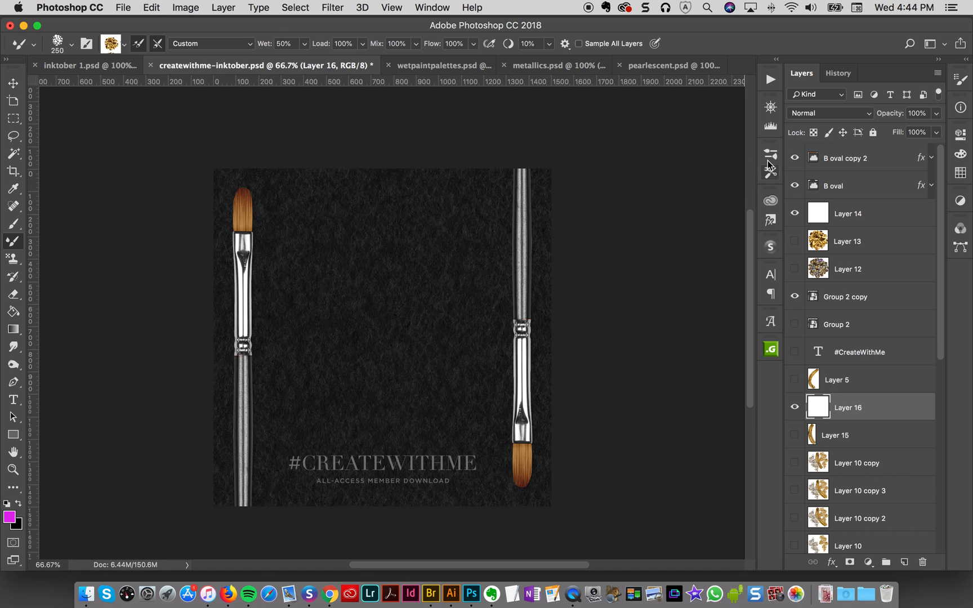
left_click(770, 153)
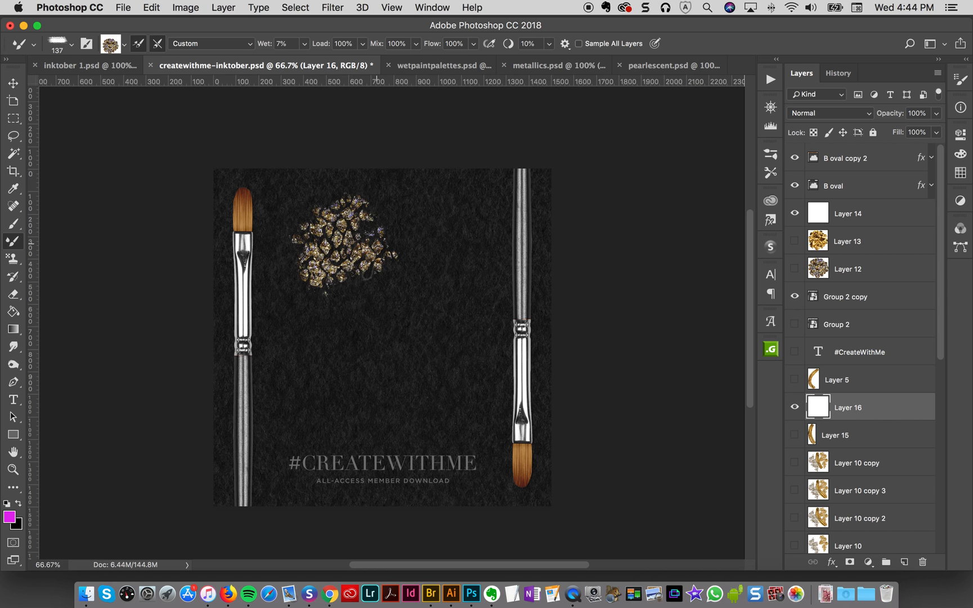
left_click_drag(354, 248, 385, 404)
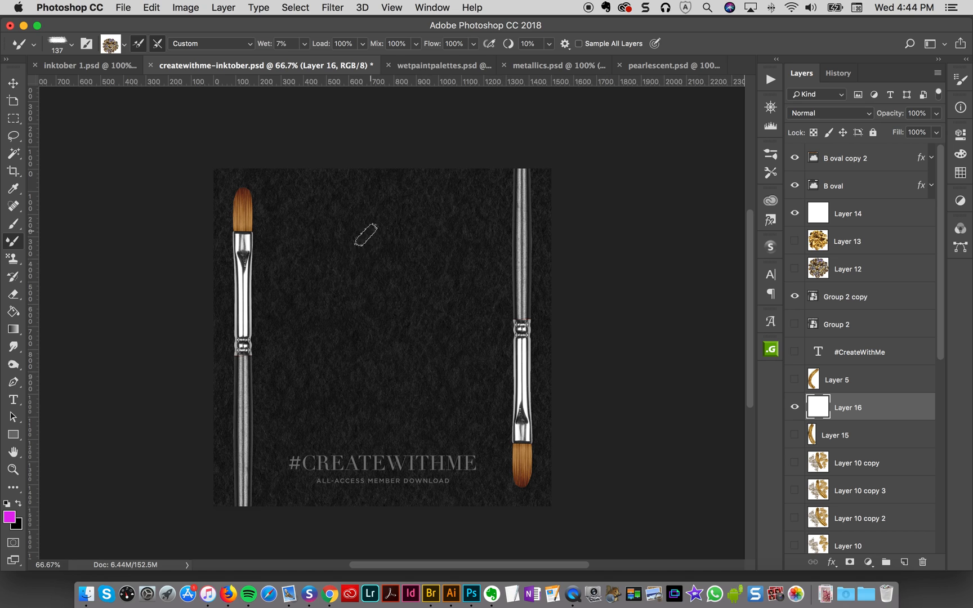
left_click_drag(366, 234, 391, 261)
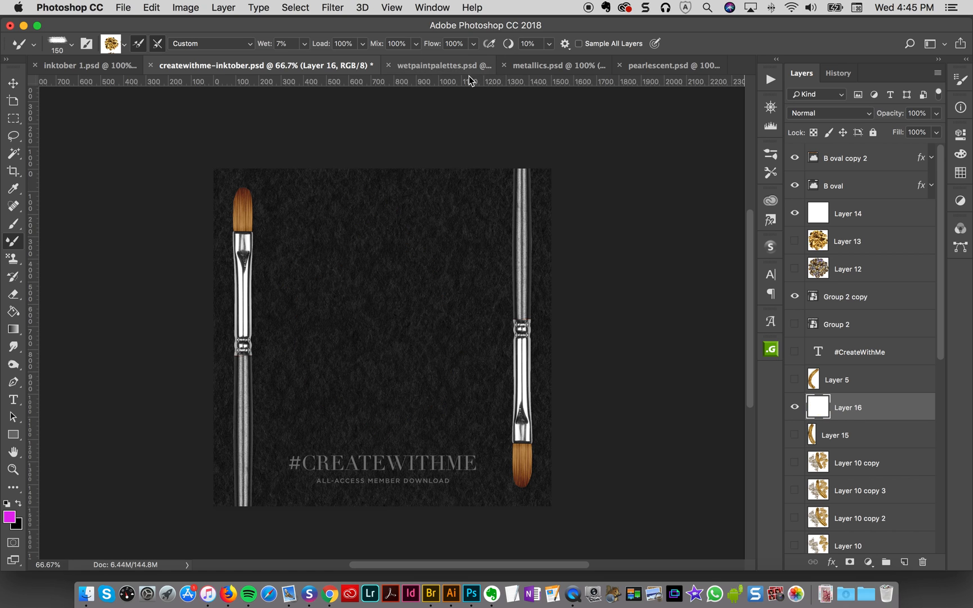
mouse_move(447, 66)
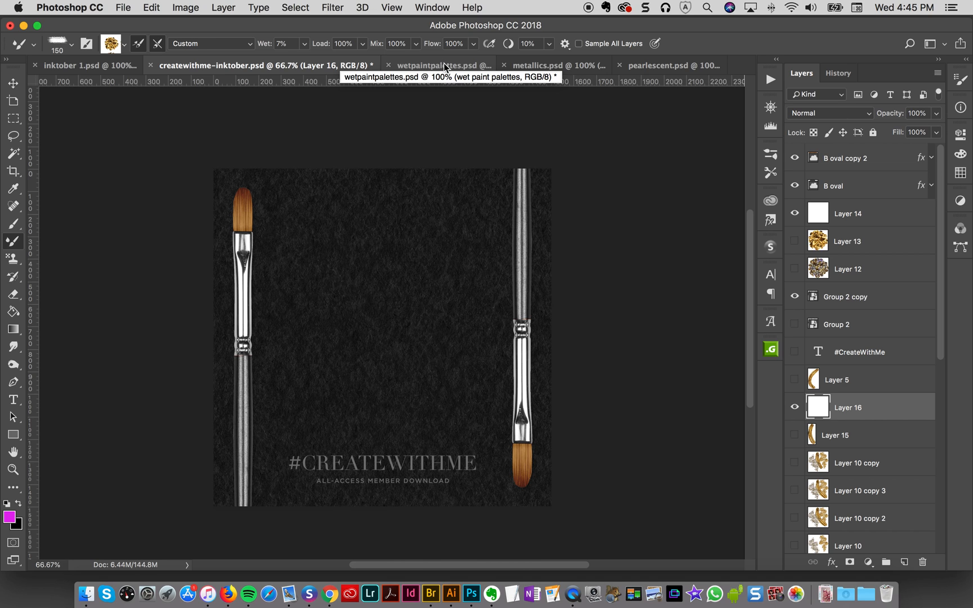
Show the wetpaintpalettes.psd document with its gold swatch clusters.
left_click(446, 66)
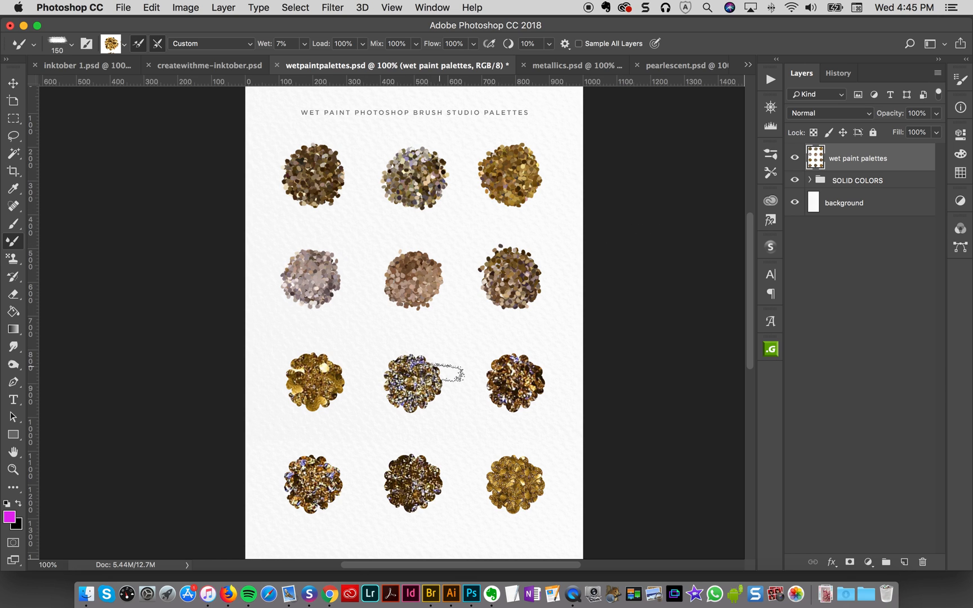
left_click(329, 595)
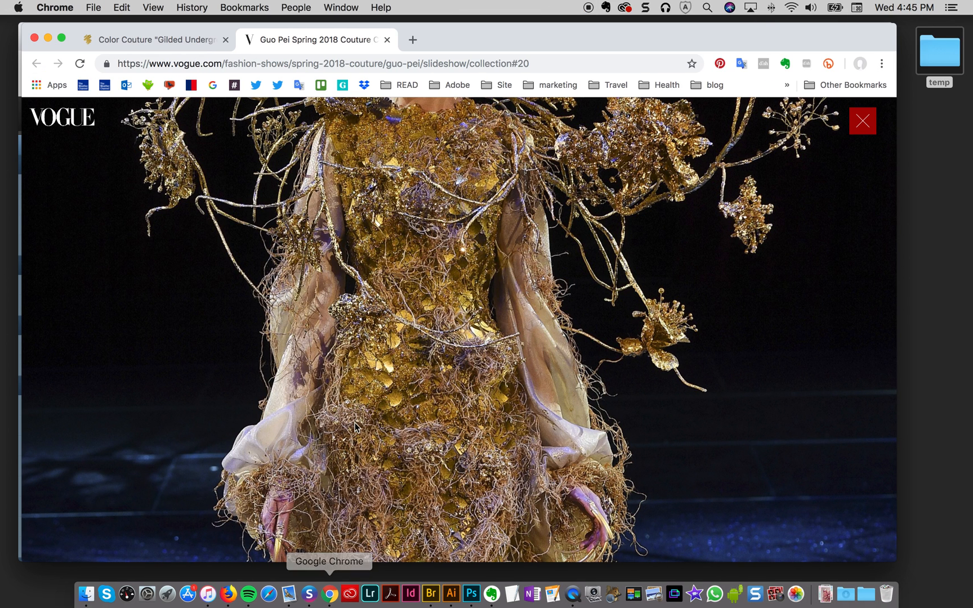
left_click(158, 40)
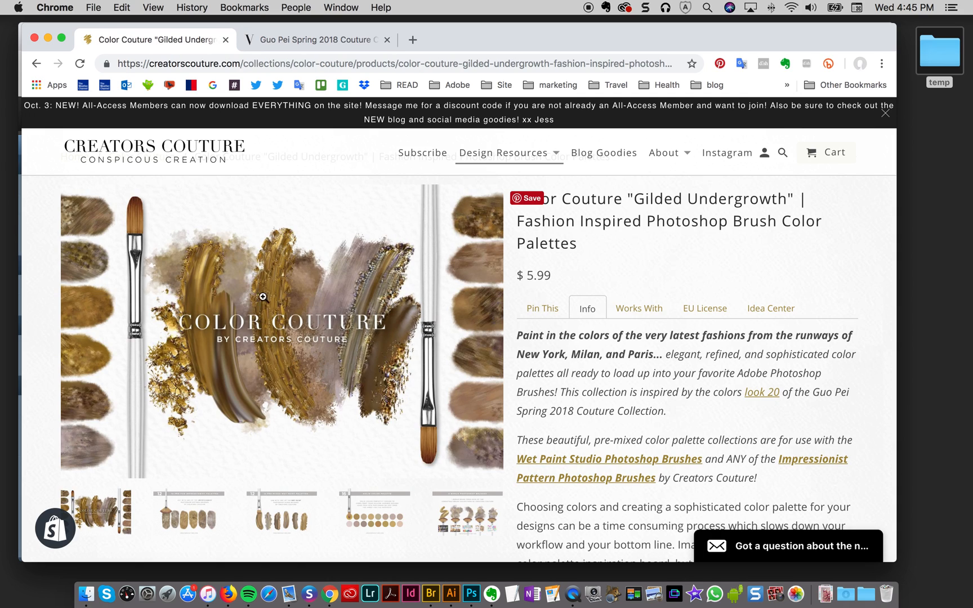
mouse_move(267, 365)
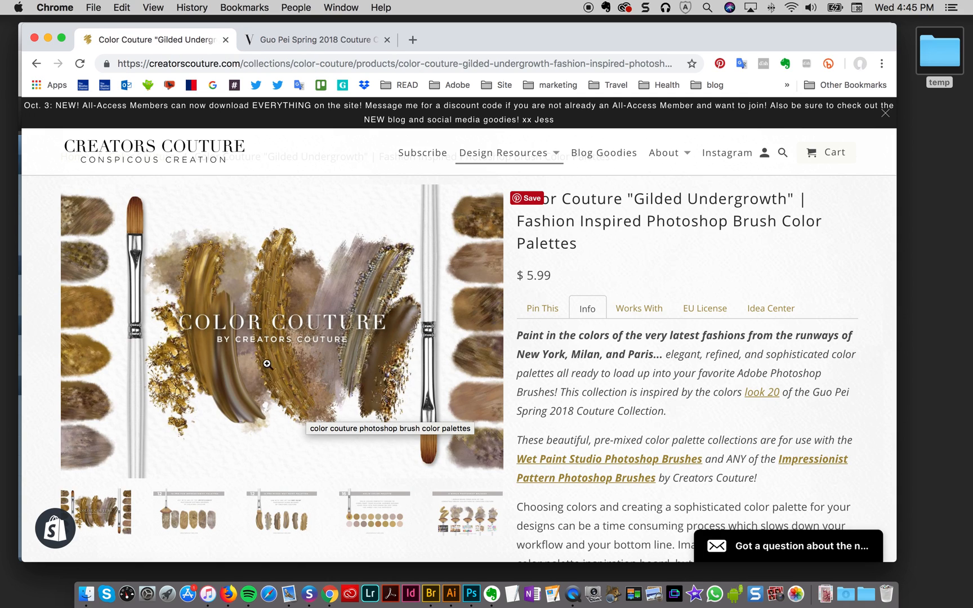
mouse_move(314, 428)
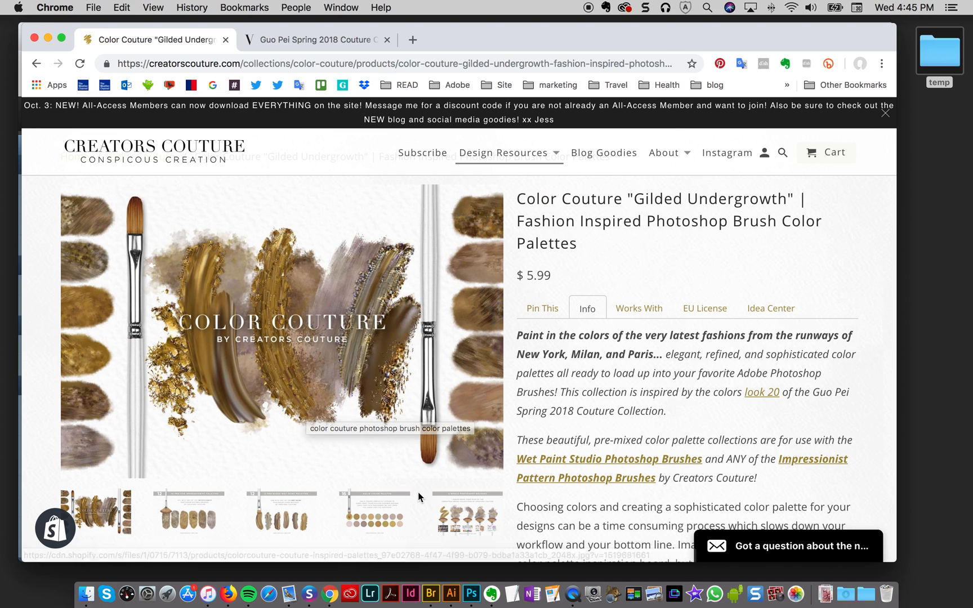
left_click(318, 40)
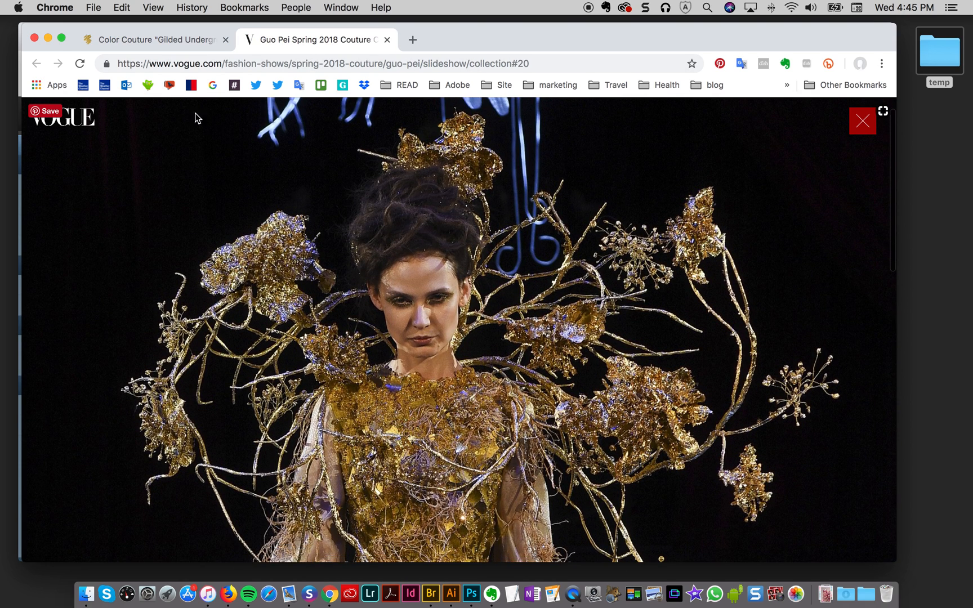
left_click(487, 593)
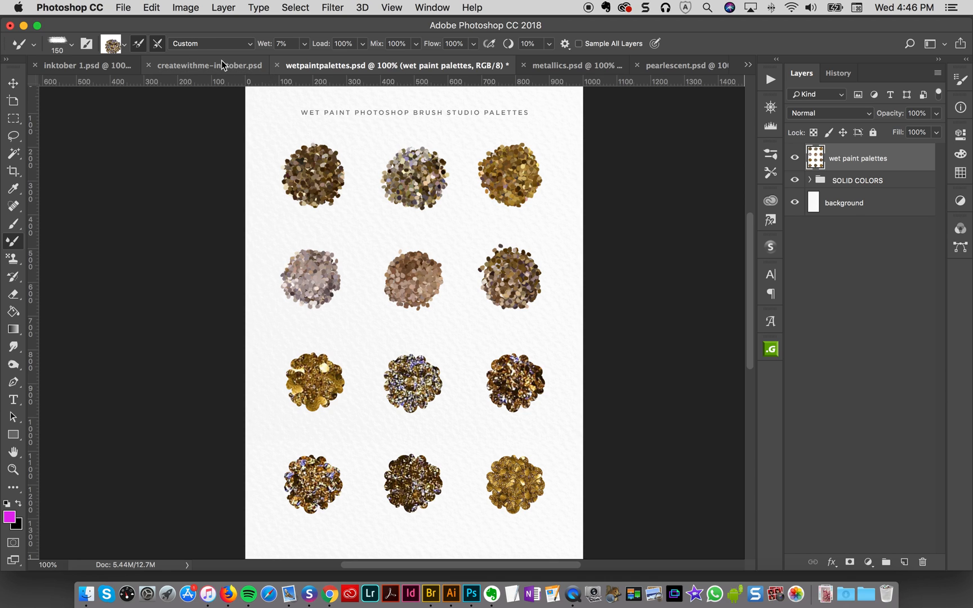
Return to createwithme-inktober.psd and scroll the Tool Presets to the Snakeskin Mixer Brush entries.
left_click(204, 65)
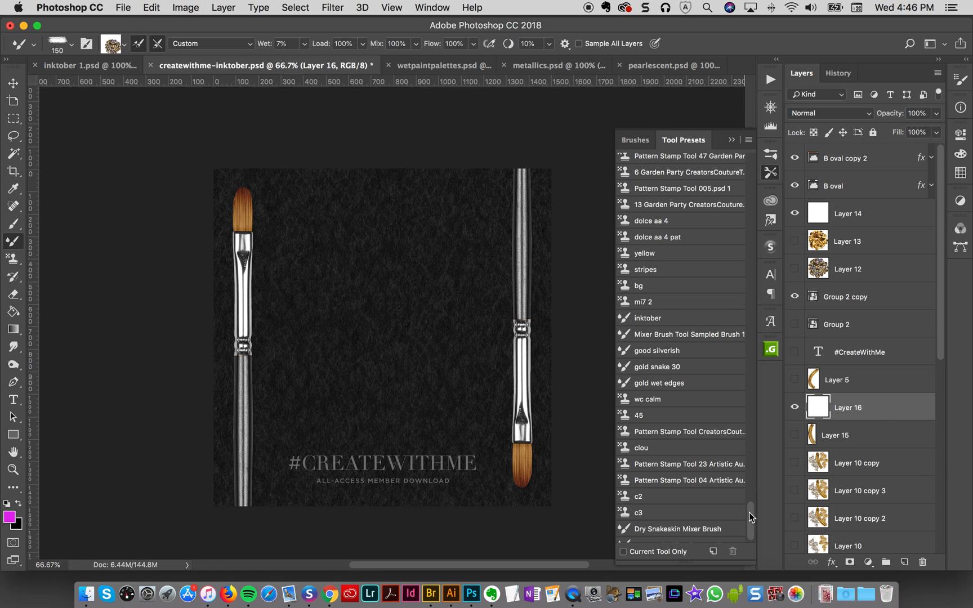
scroll("down", 3)
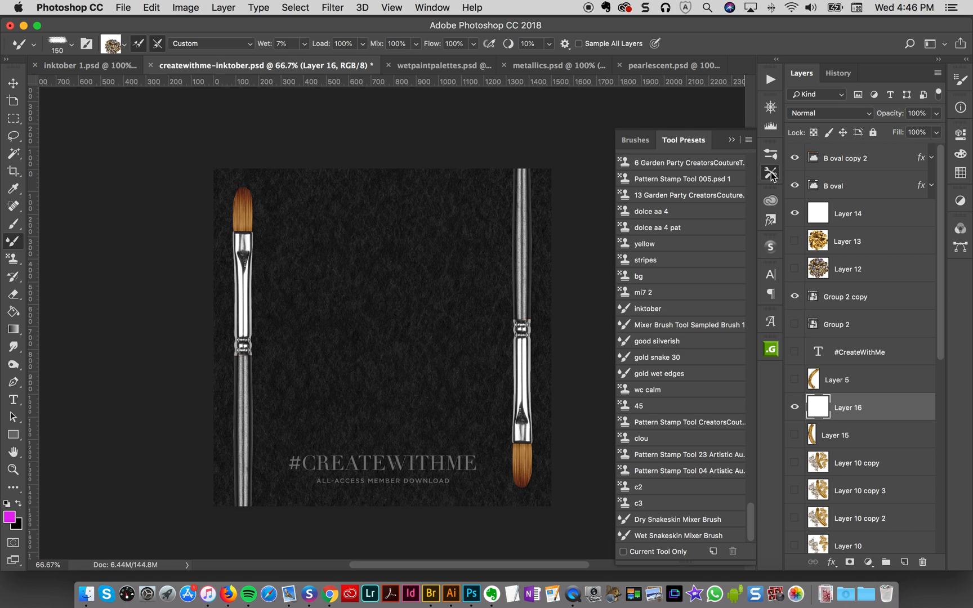
mouse_move(770, 175)
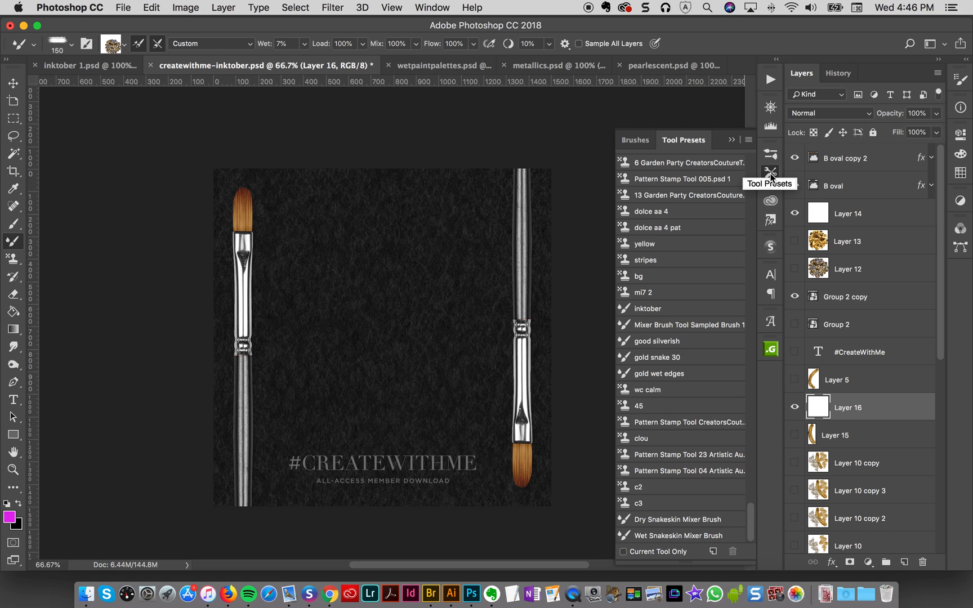
left_click(676, 536)
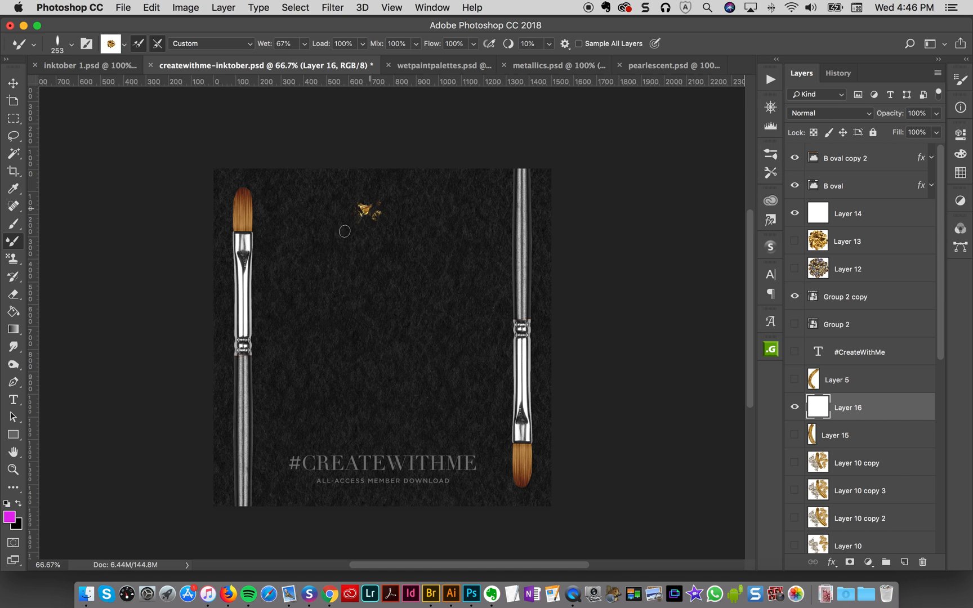
left_click_drag(348, 223, 413, 317)
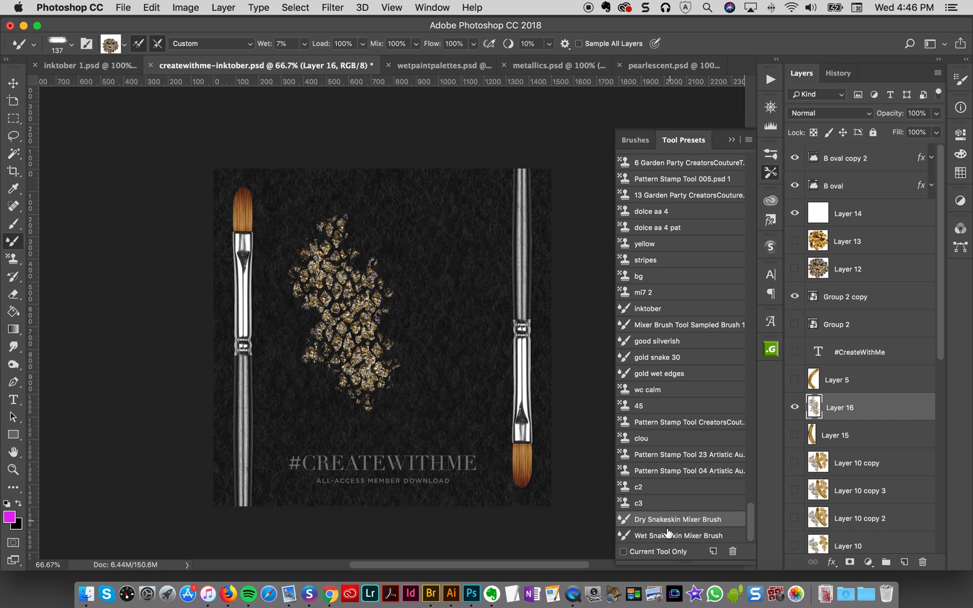
left_click(685, 536)
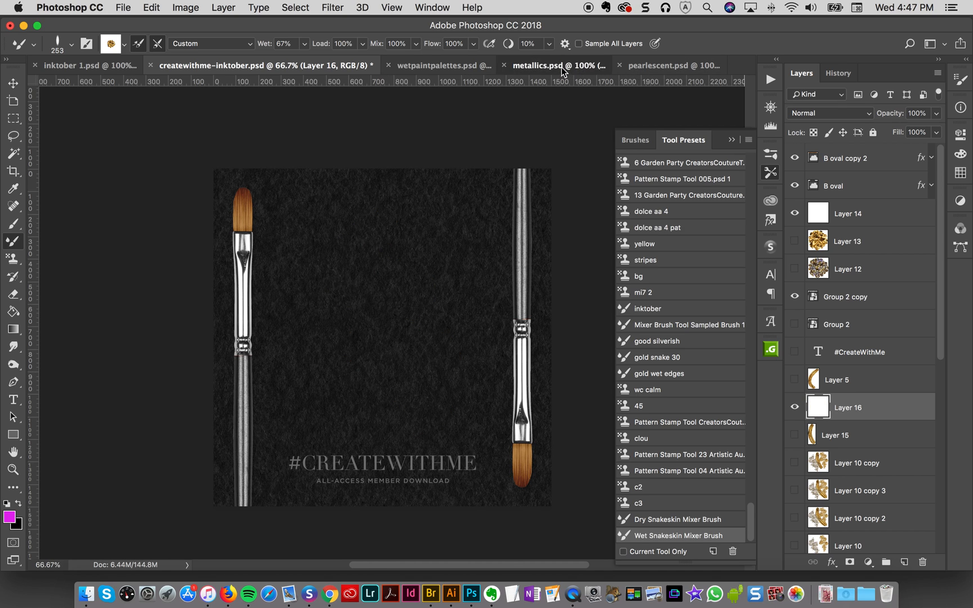
left_click(552, 65)
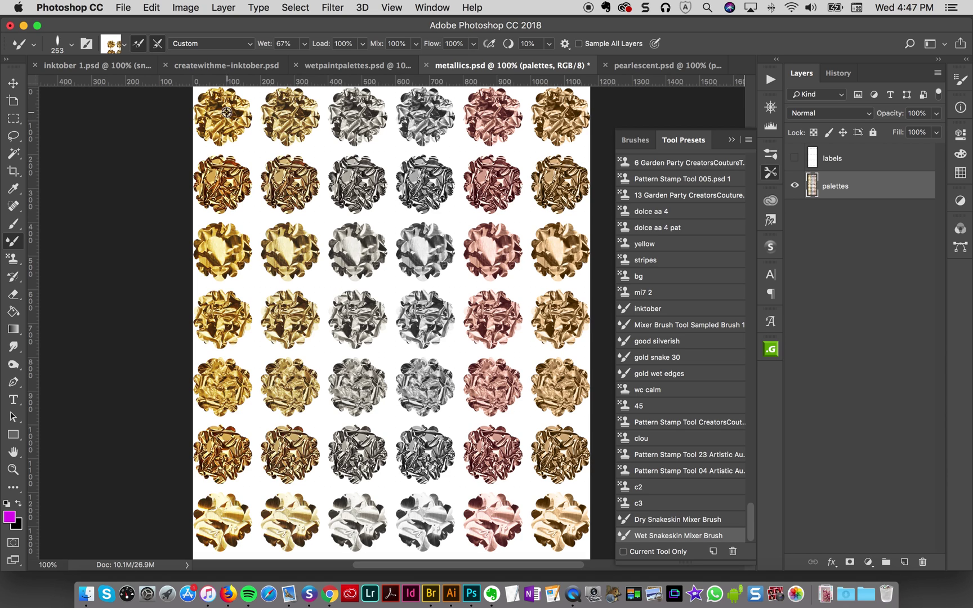
left_click(353, 65)
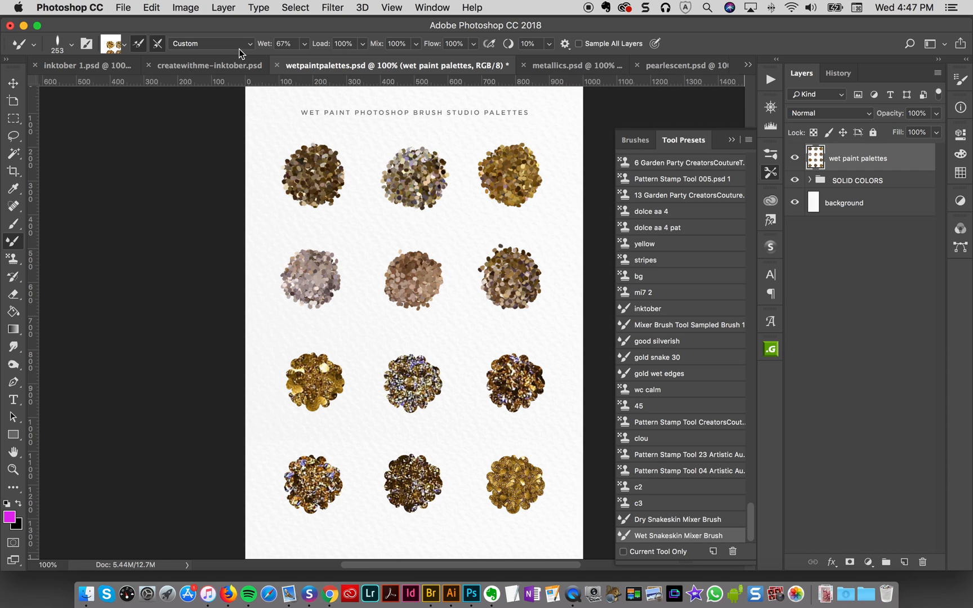
left_click(209, 65)
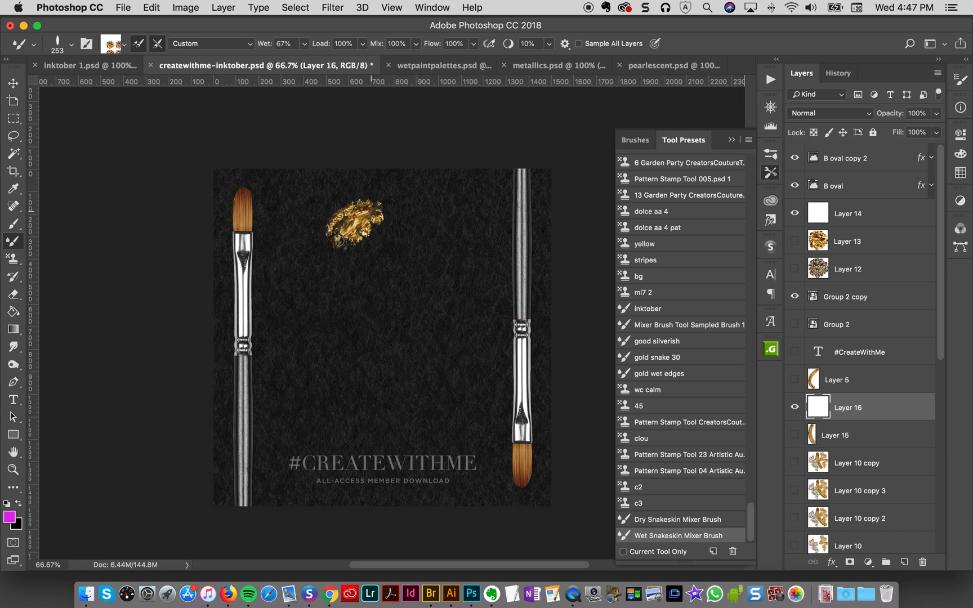
left_click_drag(354, 223, 421, 410)
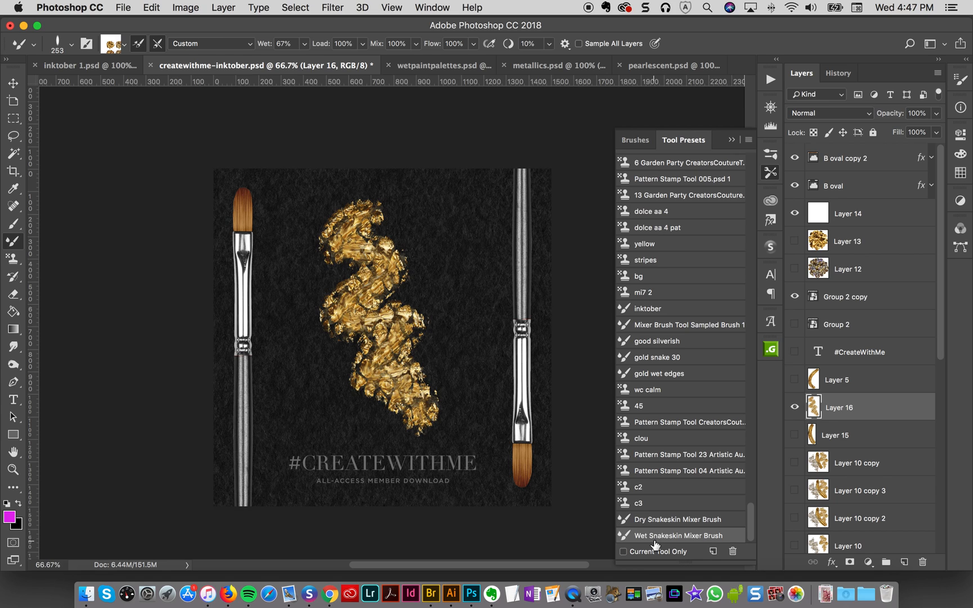
mouse_move(648, 545)
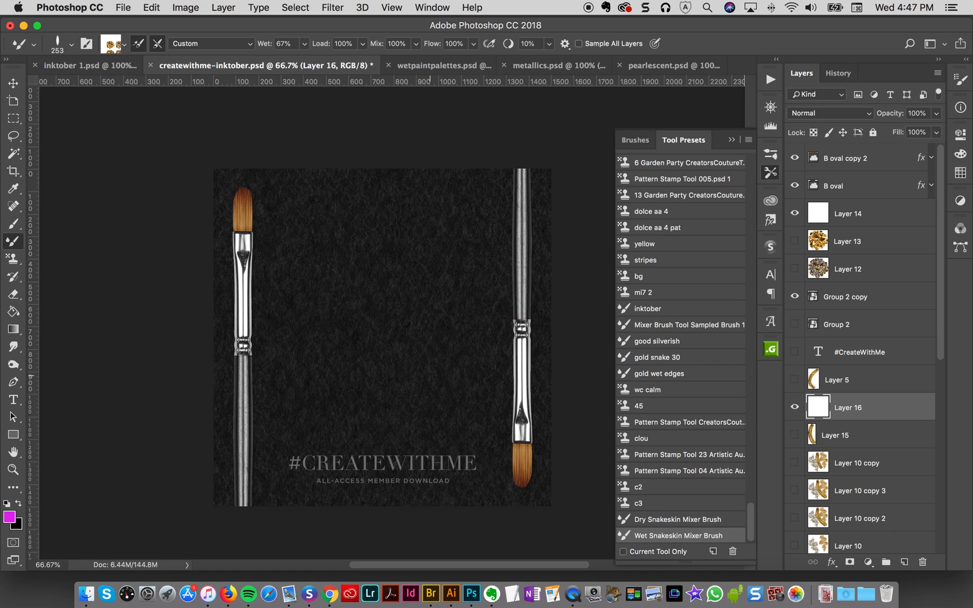
mouse_move(529, 27)
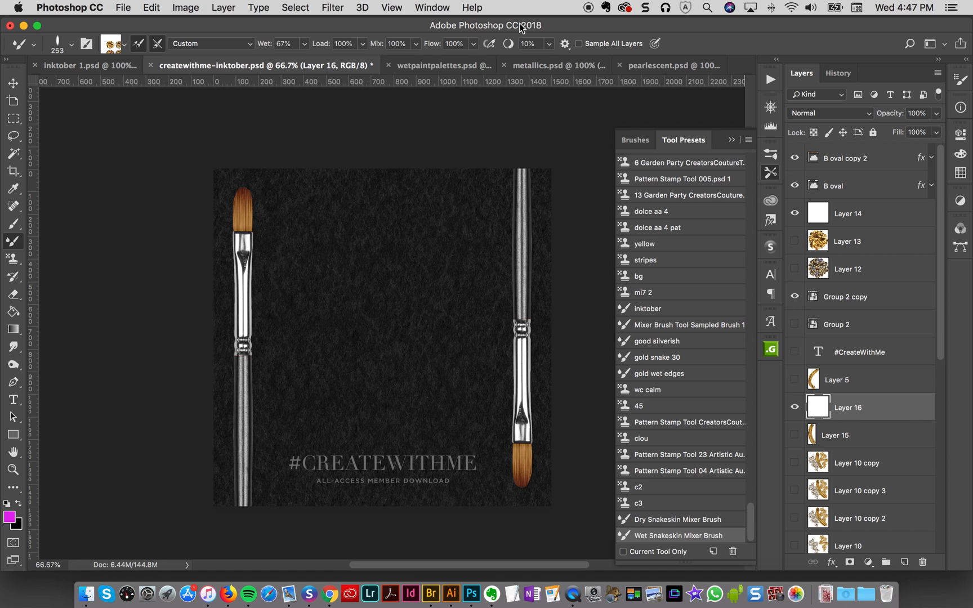
Load a swatch from pearlescent.psd and return to the #CreateWithMe canvas.
left_click(670, 66)
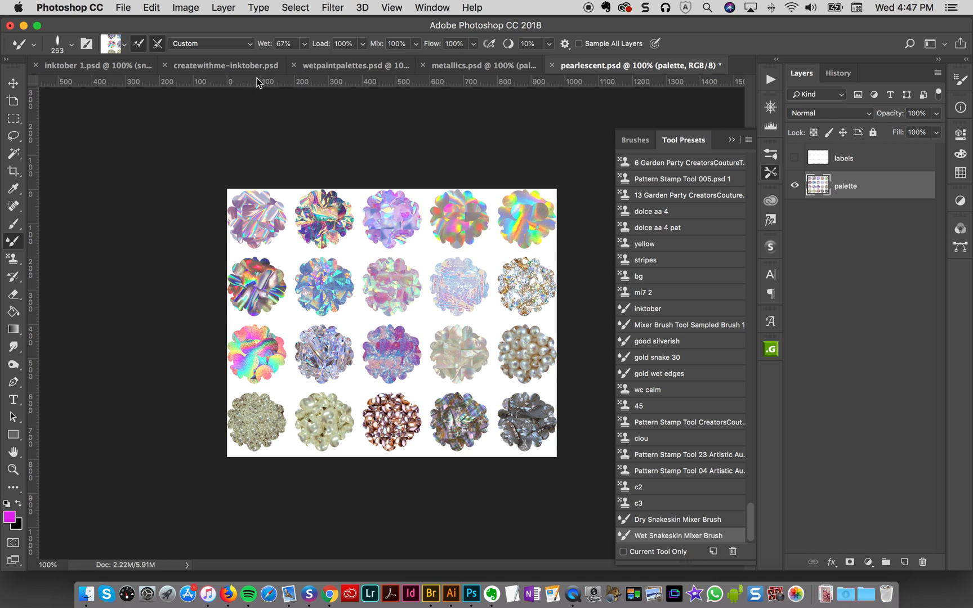
left_click(223, 65)
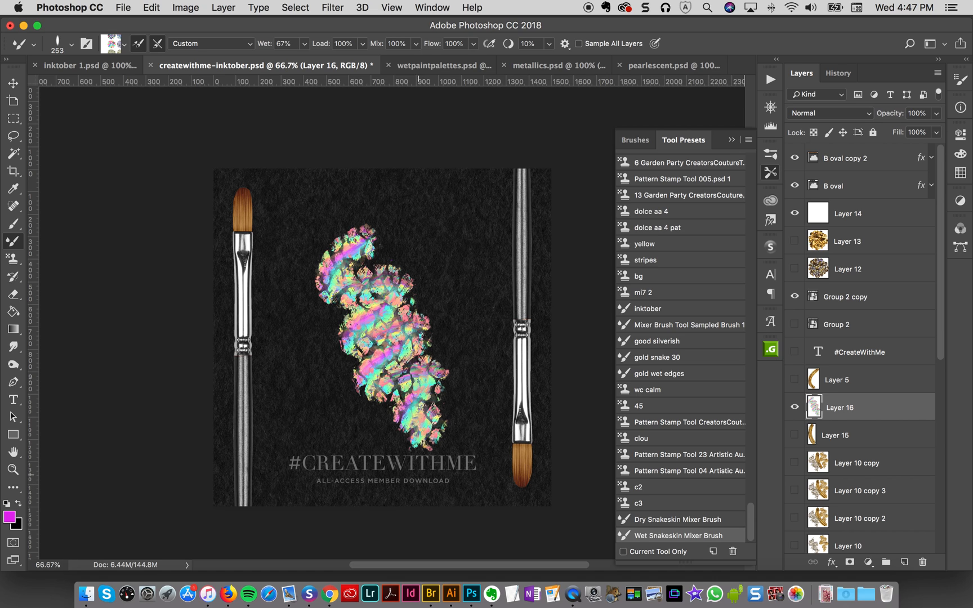
left_click(667, 66)
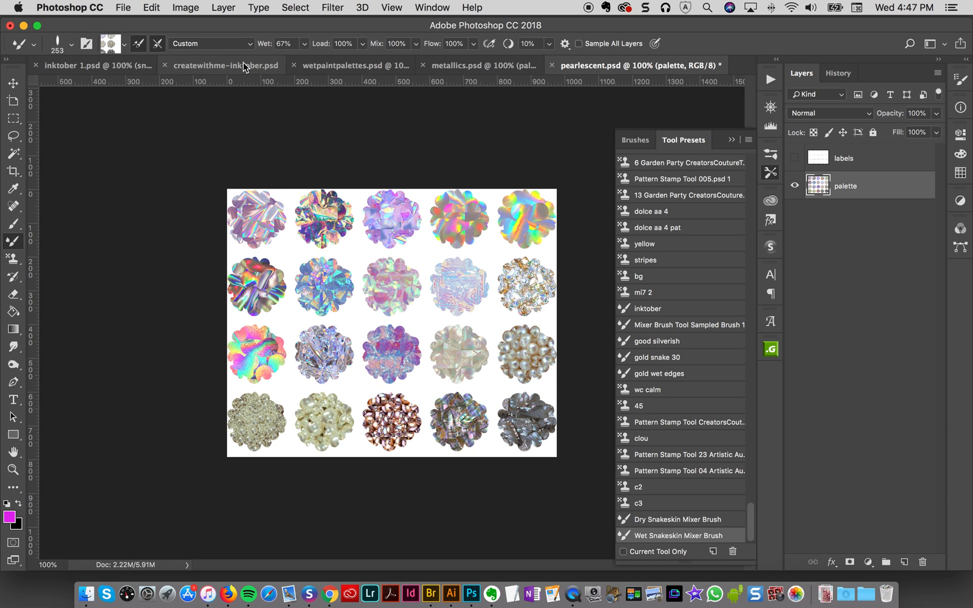
left_click(225, 66)
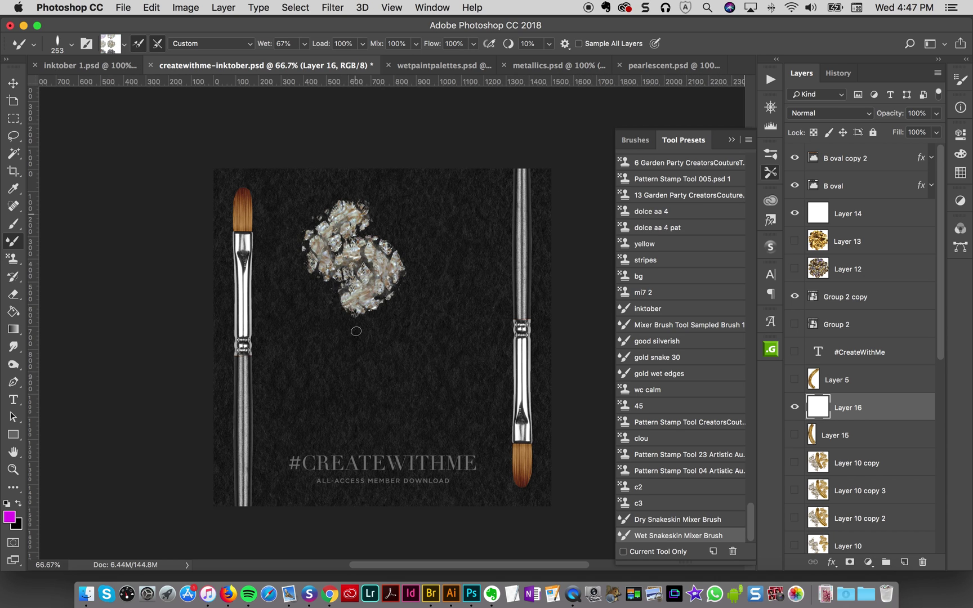
Paint a pearly white beaded zigzag stroke down the canvas middle with the mixer brush.
left_click_drag(356, 332, 344, 541)
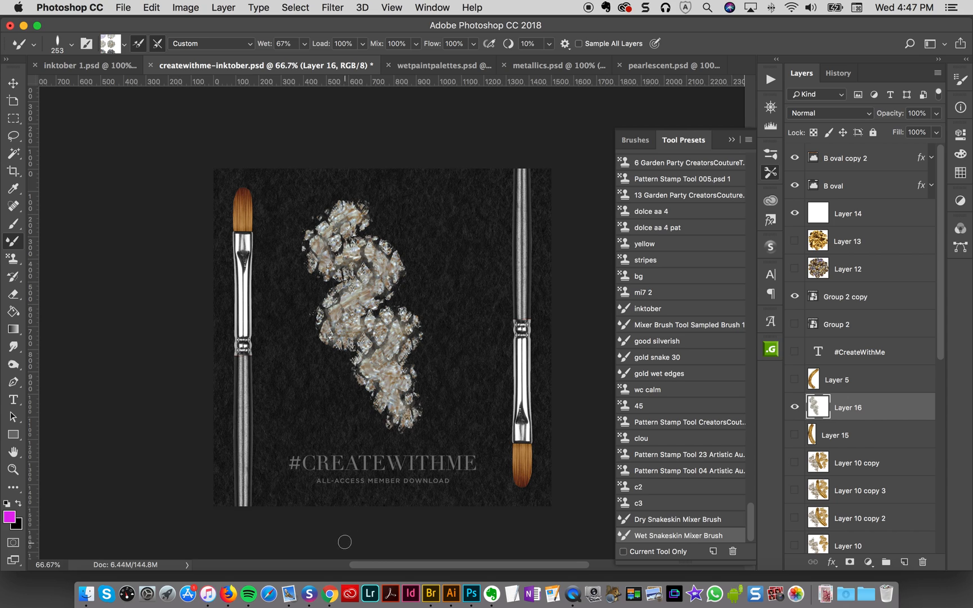